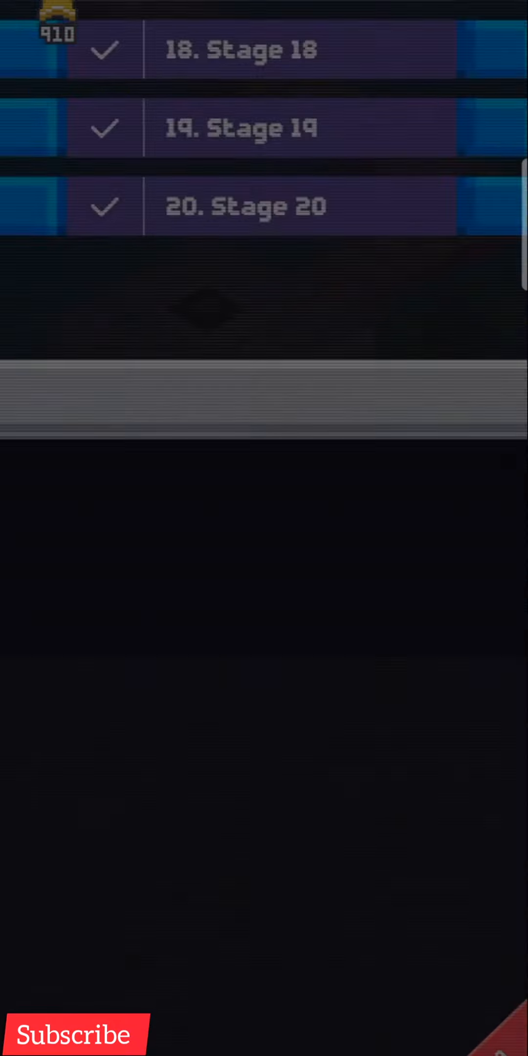
# Solve Stage 21 and confirm the You Win dialog to reach the Complete! GRAvity pack page.
pyautogui.scroll(3)
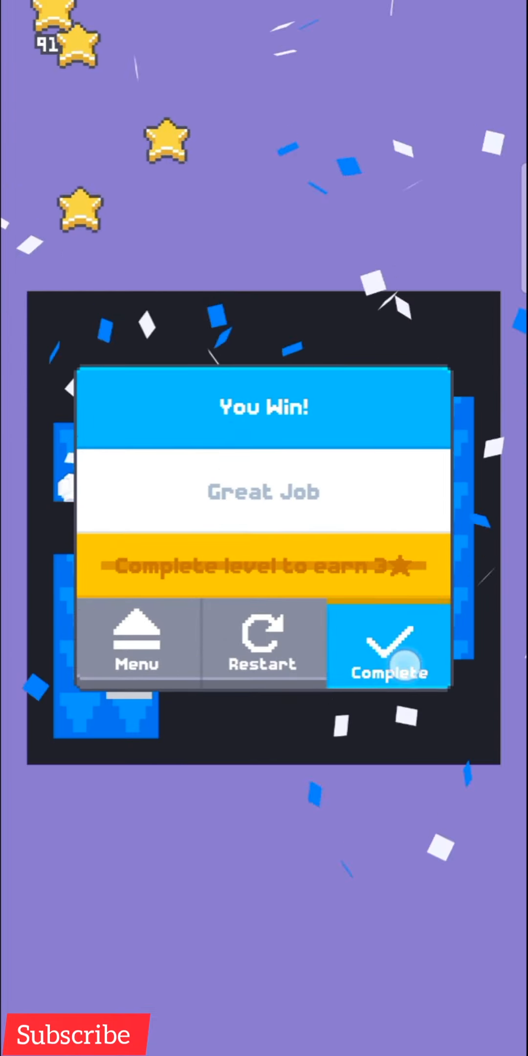
pyautogui.click(389, 647)
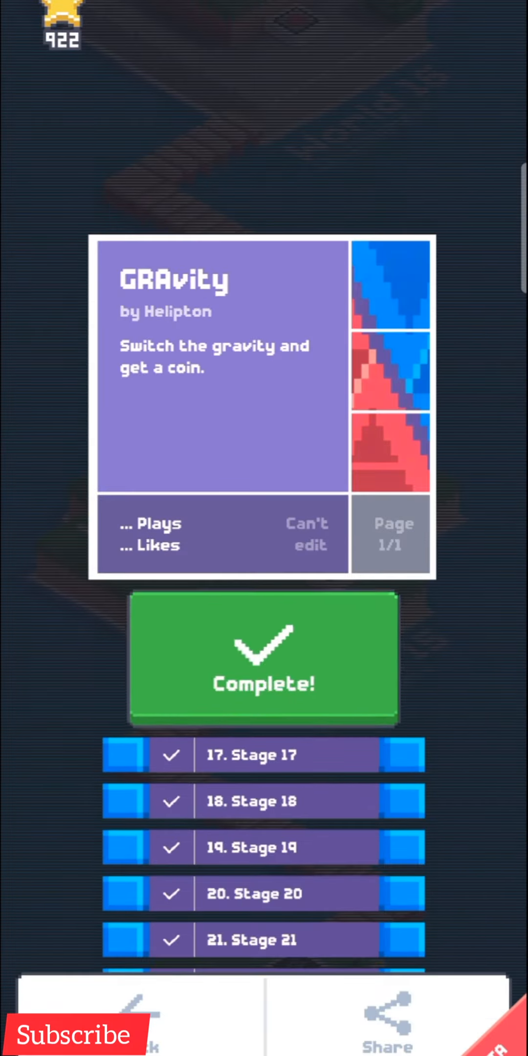